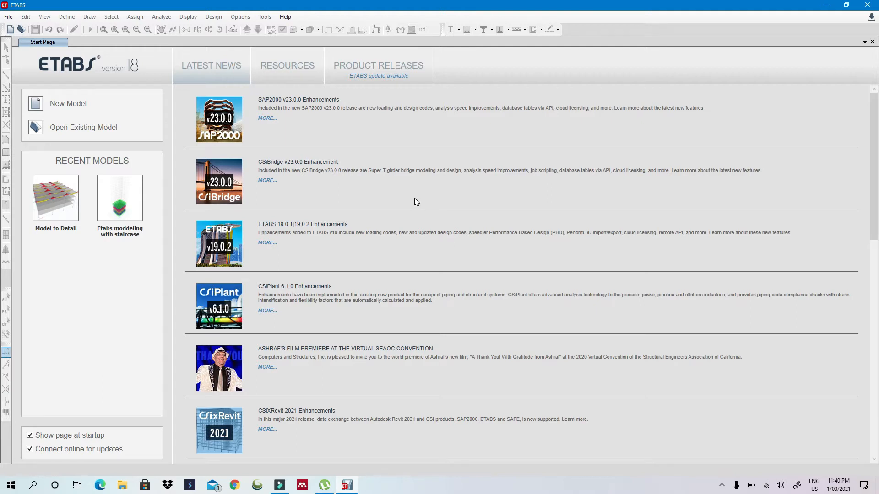
mouse_move(407, 144)
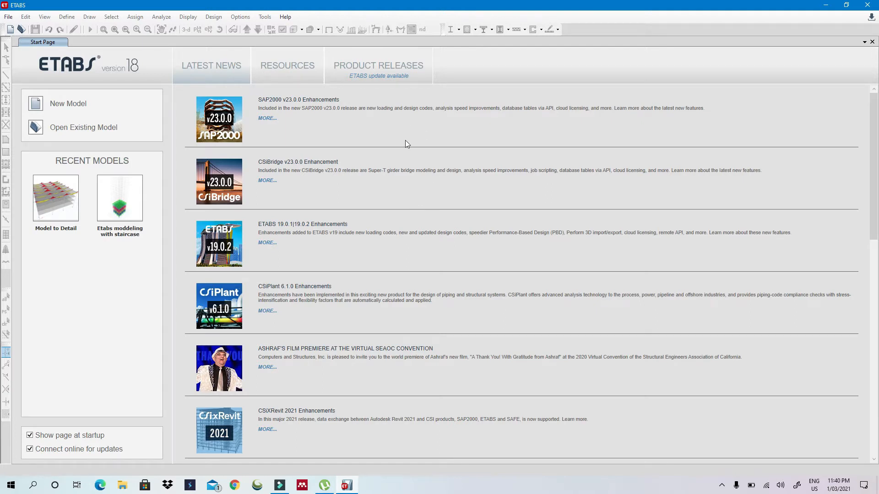
mouse_move(296, 147)
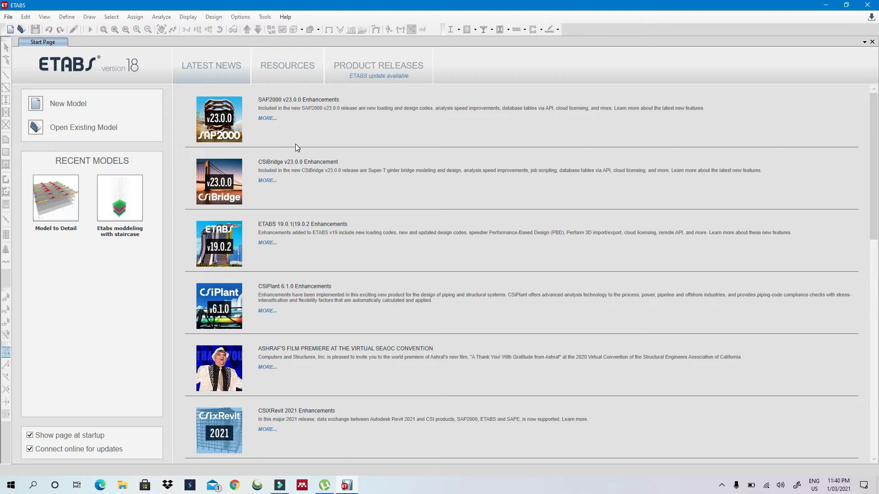
mouse_move(160, 115)
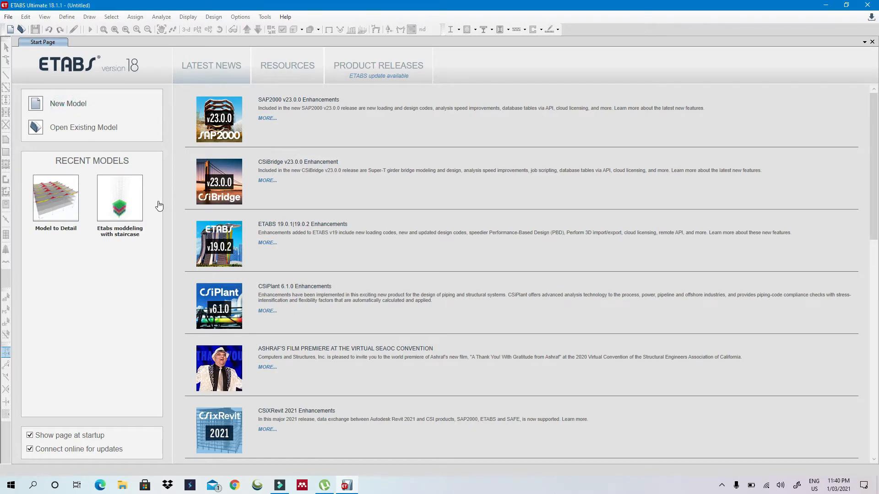
Create a new model from built-in Metric SI settings with the default three-by-three 8 m grid
left_click(872, 42)
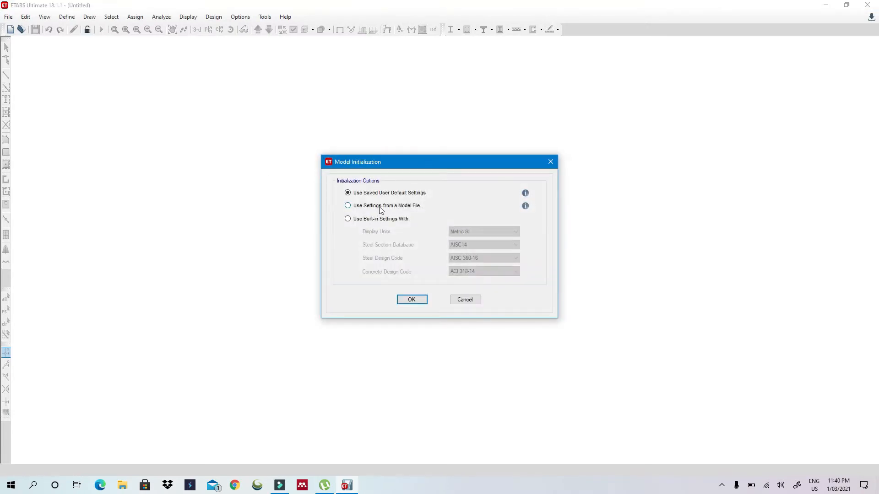
left_click(348, 219)
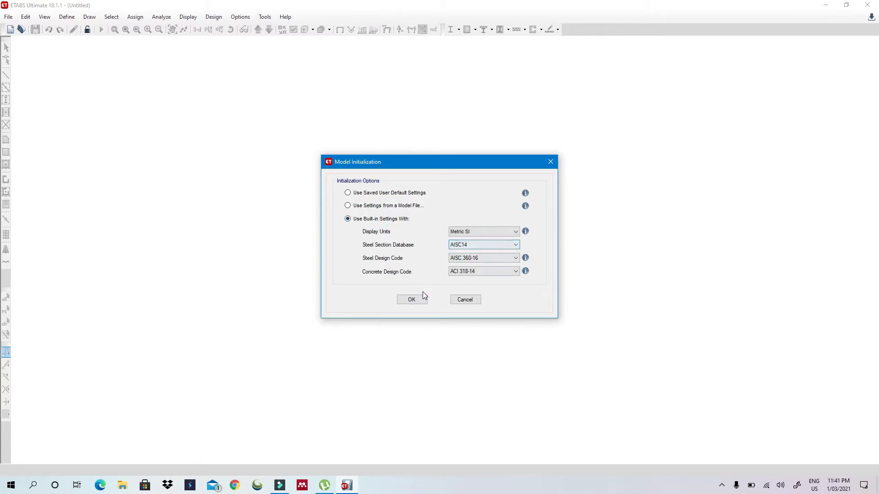
left_click(411, 299)
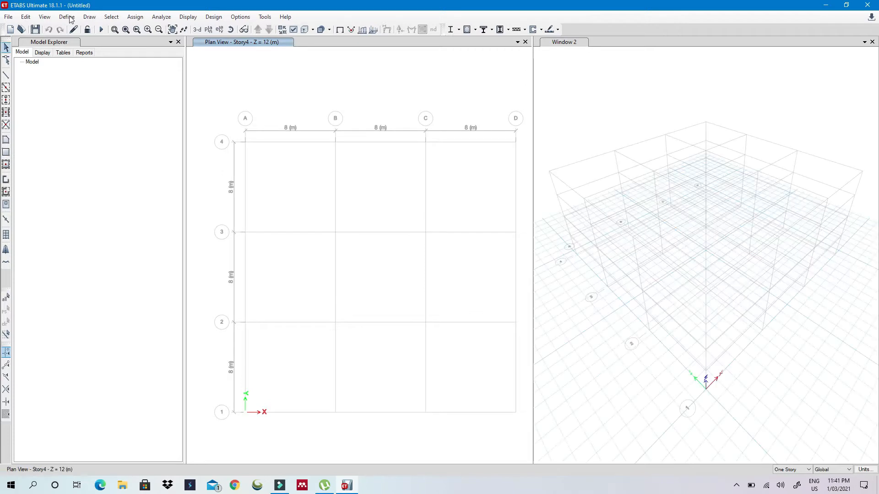
left_click(88, 17)
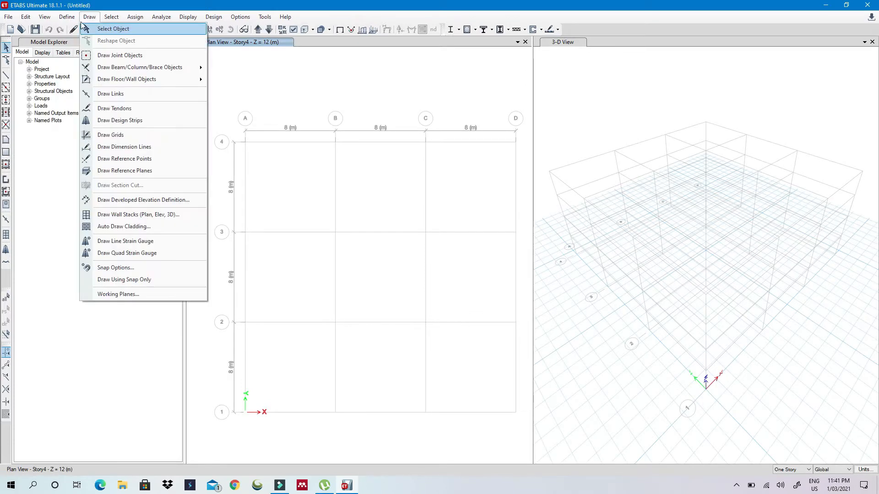
left_click(66, 16)
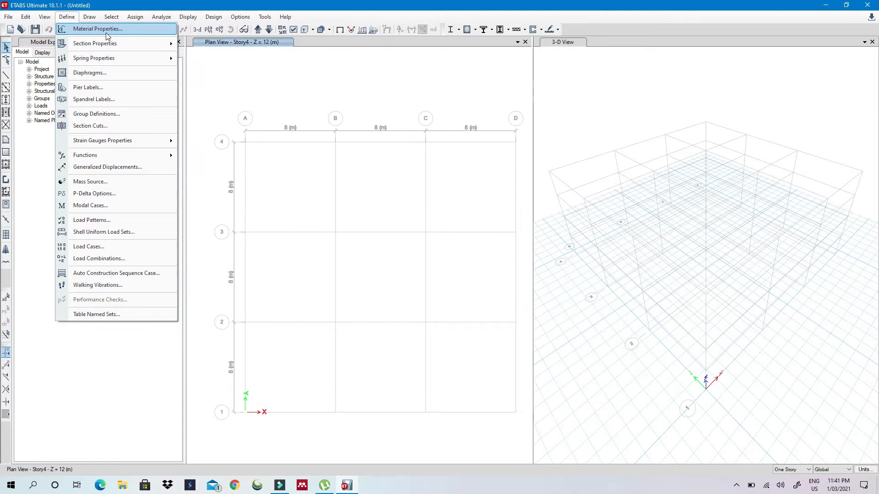
mouse_move(94, 32)
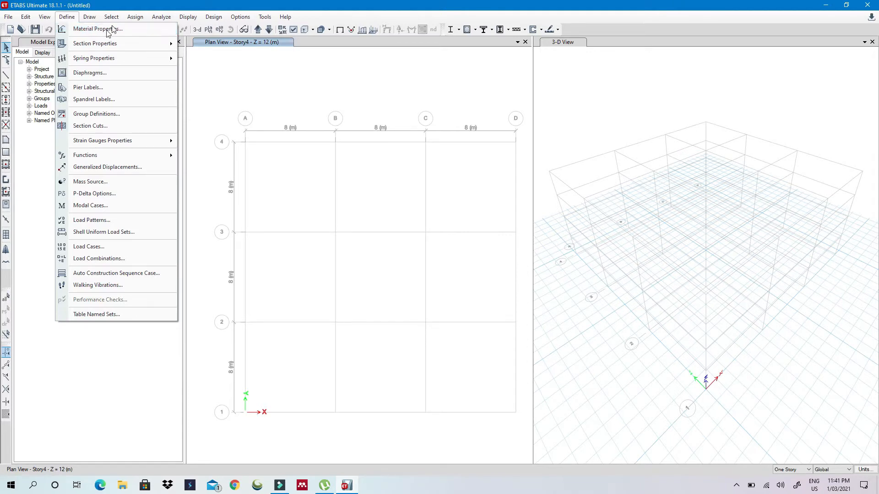
mouse_move(98, 28)
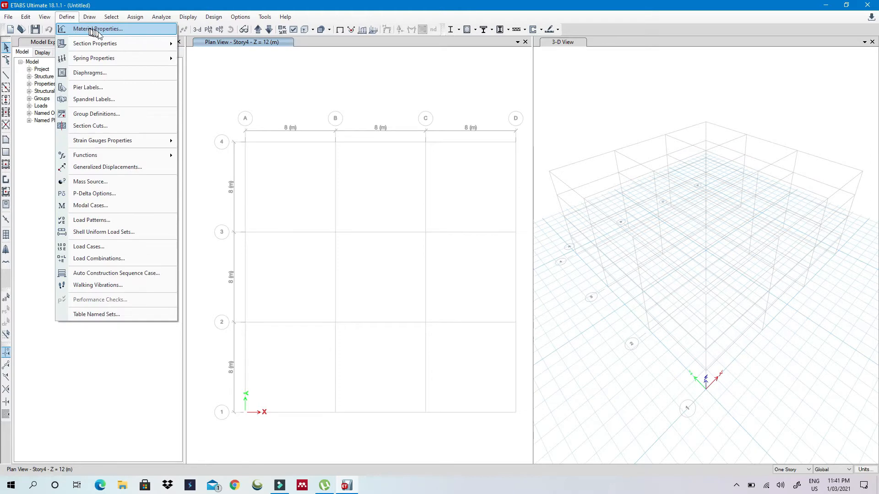
mouse_move(94, 43)
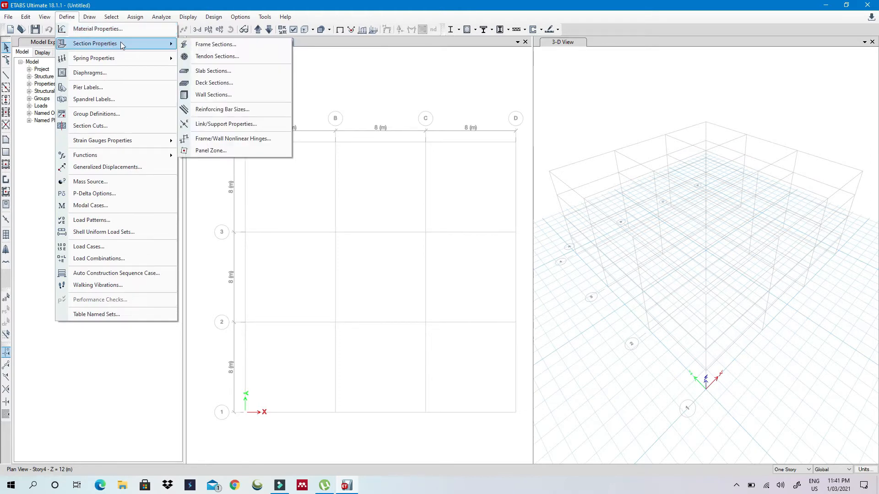
mouse_move(88, 87)
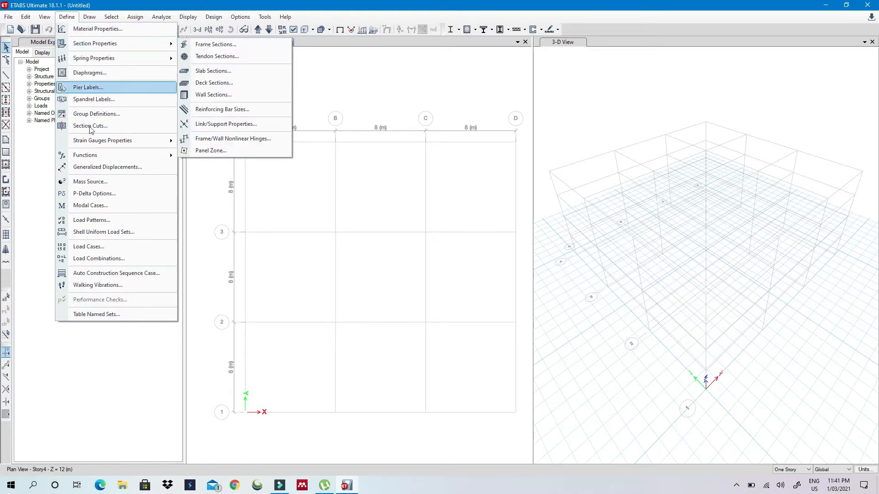
mouse_move(88, 247)
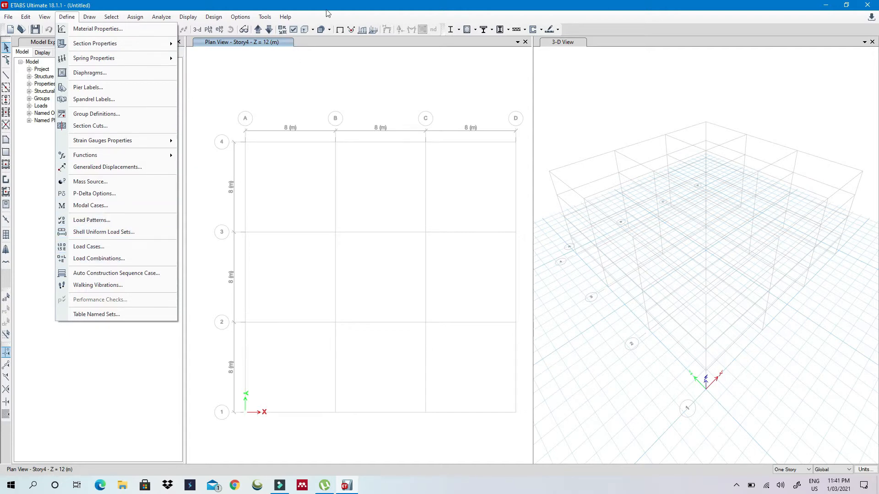
left_click(67, 16)
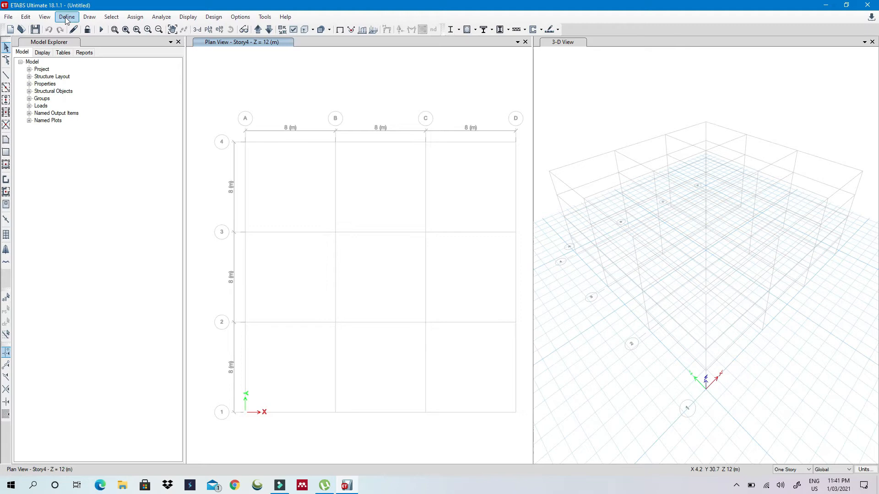
Rename the 4000Psi concrete material to Concrete 25 in Material Properties
left_click(66, 16)
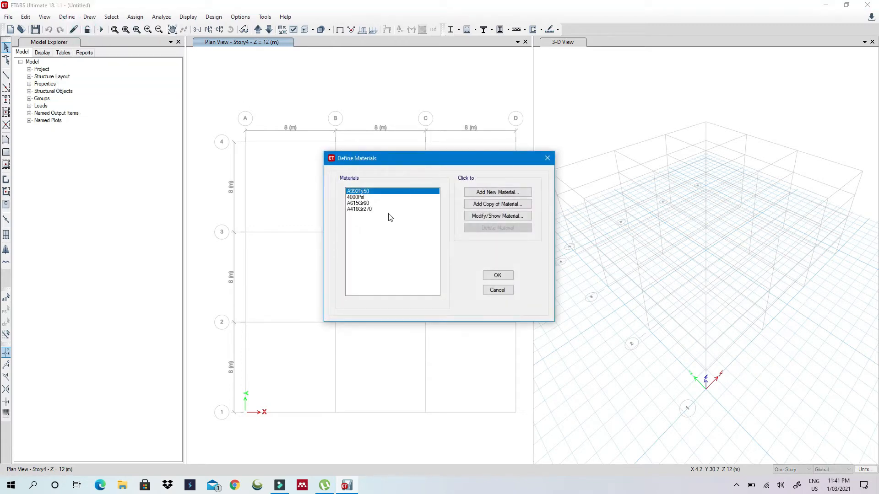
left_click(357, 197)
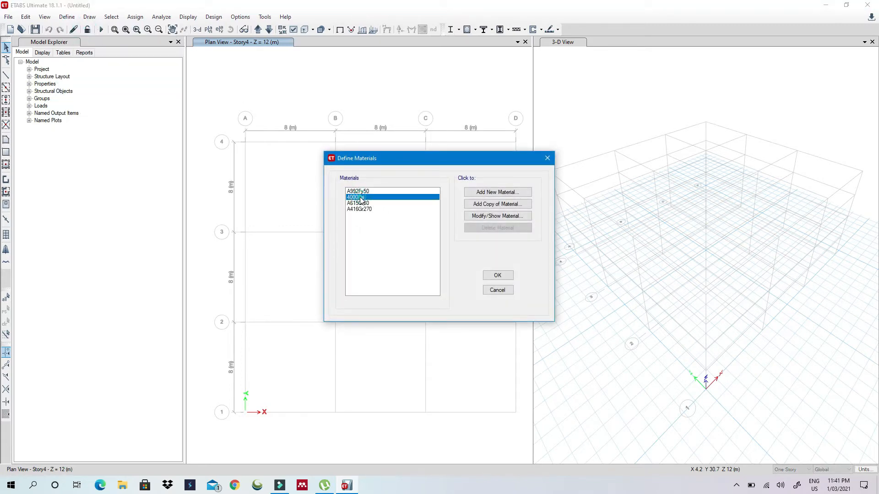
left_click(496, 216)
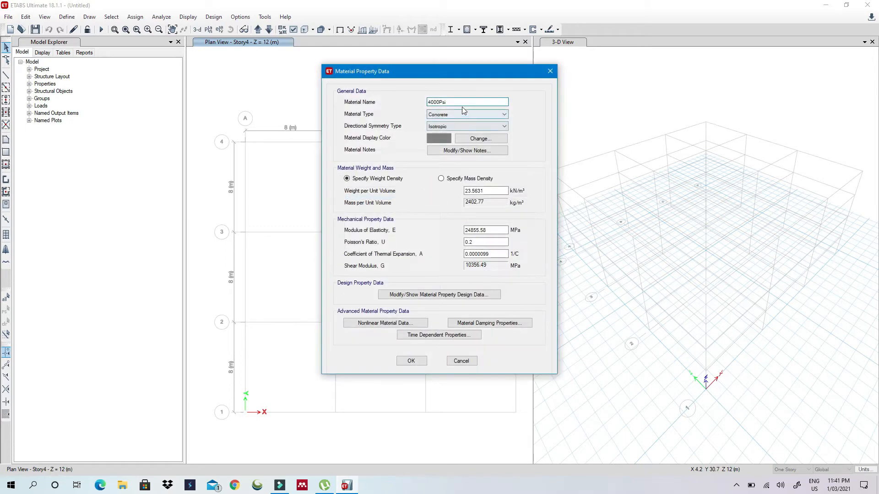
type("Concrete 25")
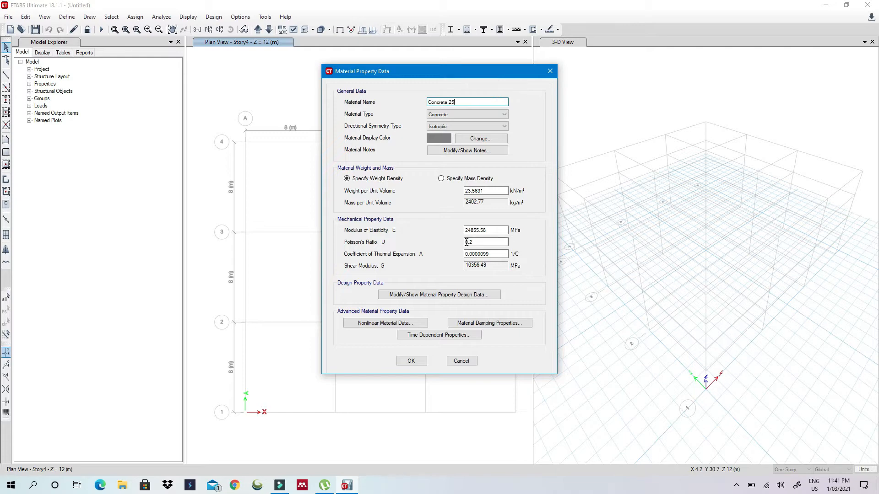
Set the Concrete 25 design compressive strength f'c to 25 MPa and save the material
left_click(438, 294)
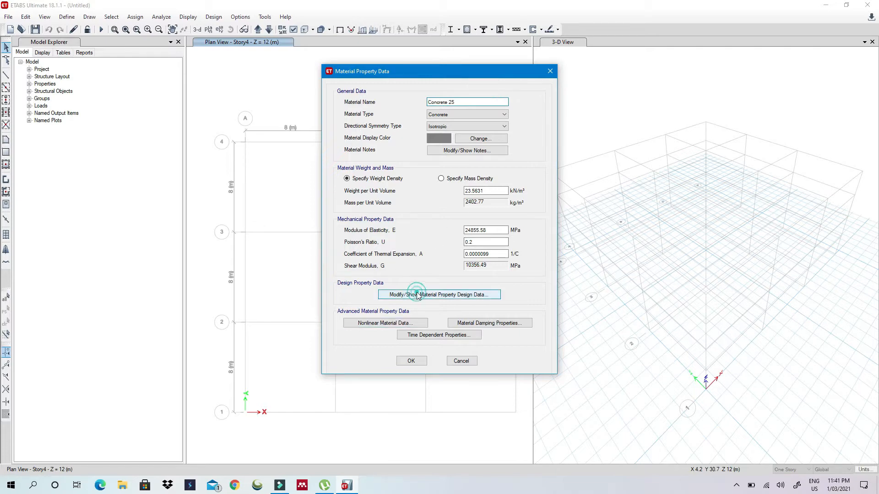
left_click(438, 293)
type("25")
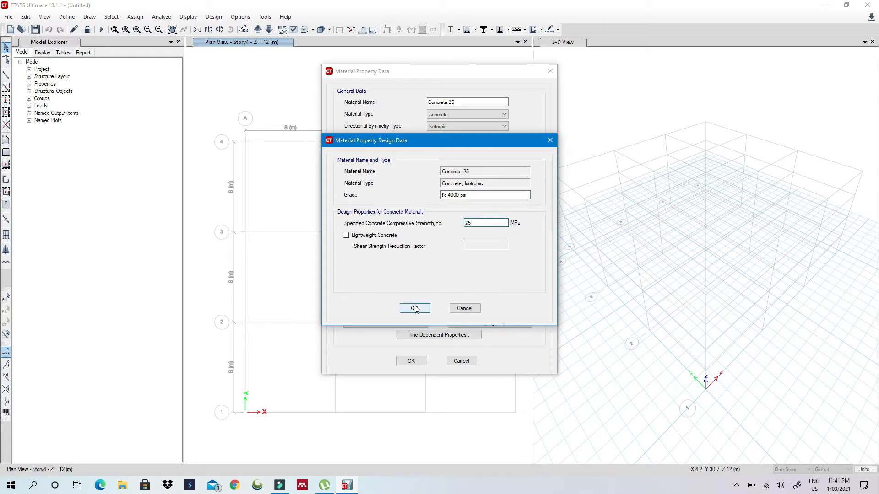
left_click(415, 308)
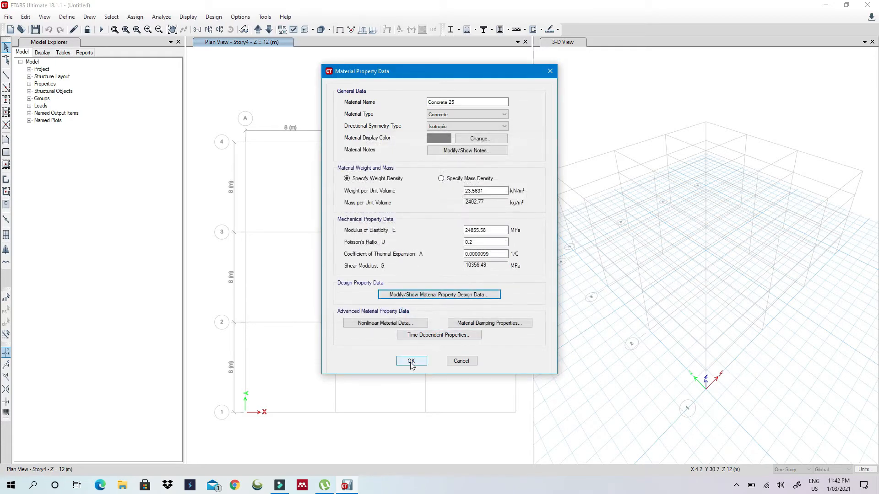
left_click(411, 361)
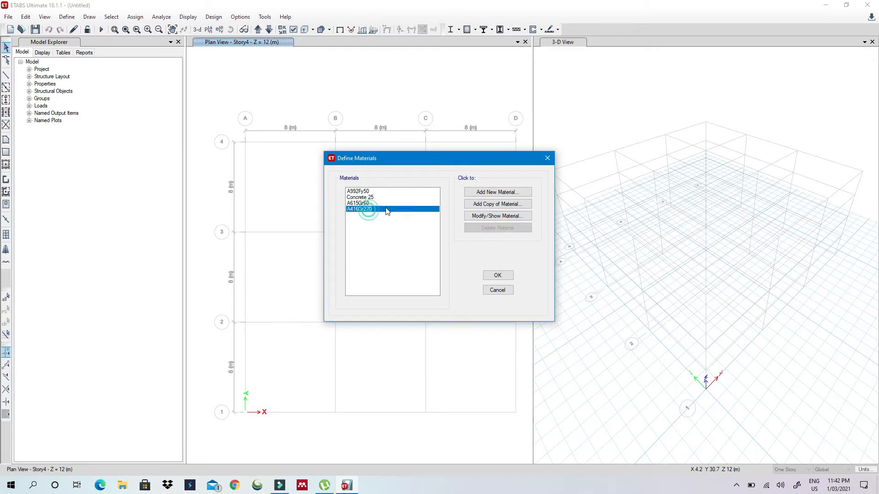
Convert the A416Gr270 tendon material into a Rebar-type material named Rebar
left_click(496, 216)
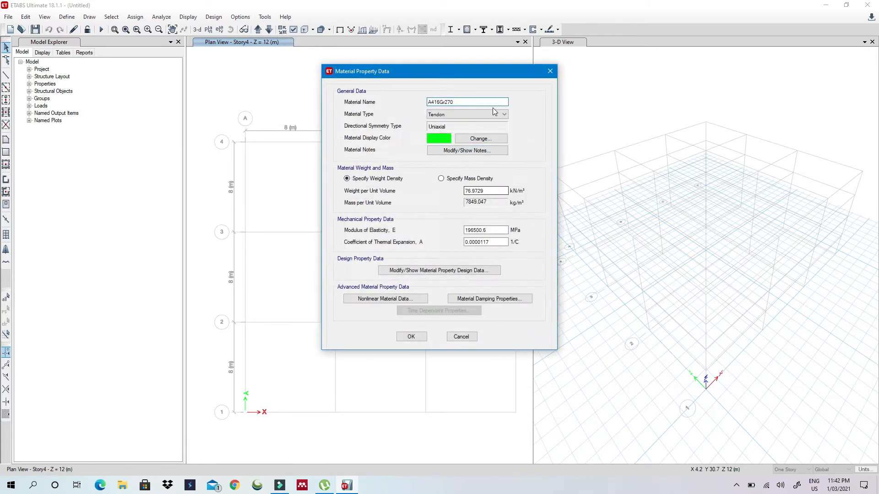
left_click(504, 113)
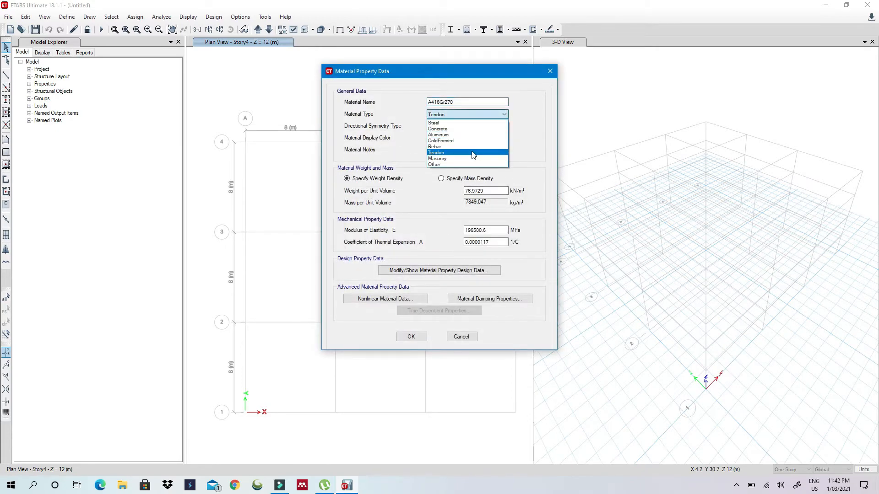
left_click(435, 141)
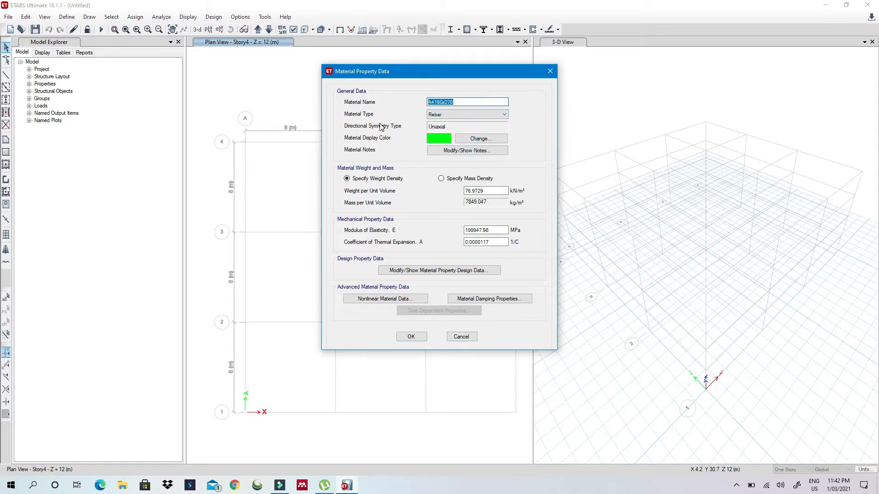
type("Reabr")
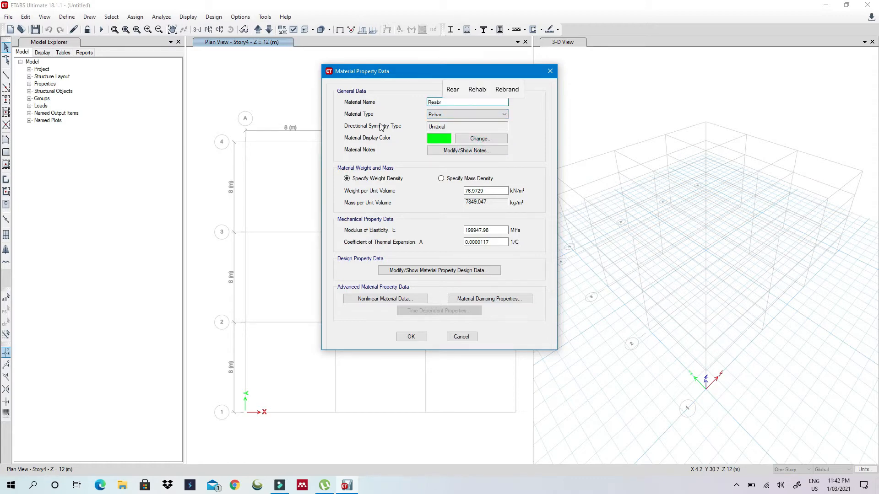
type("Rebar")
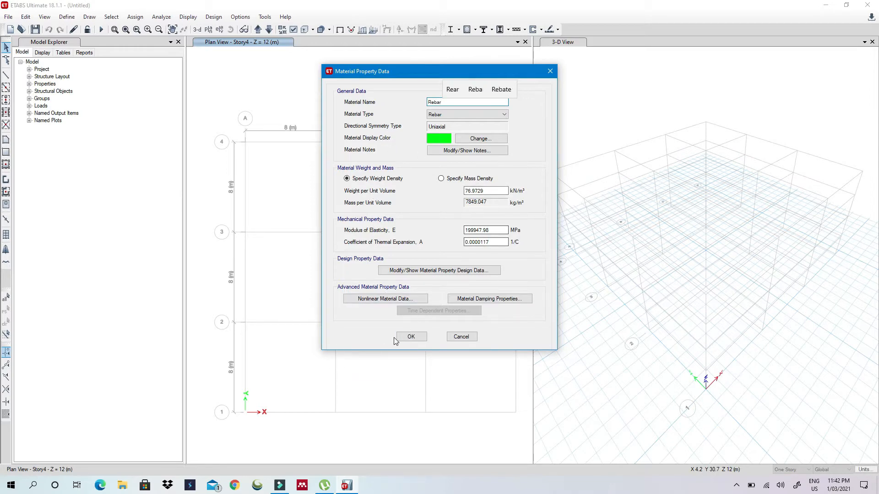
left_click(411, 336)
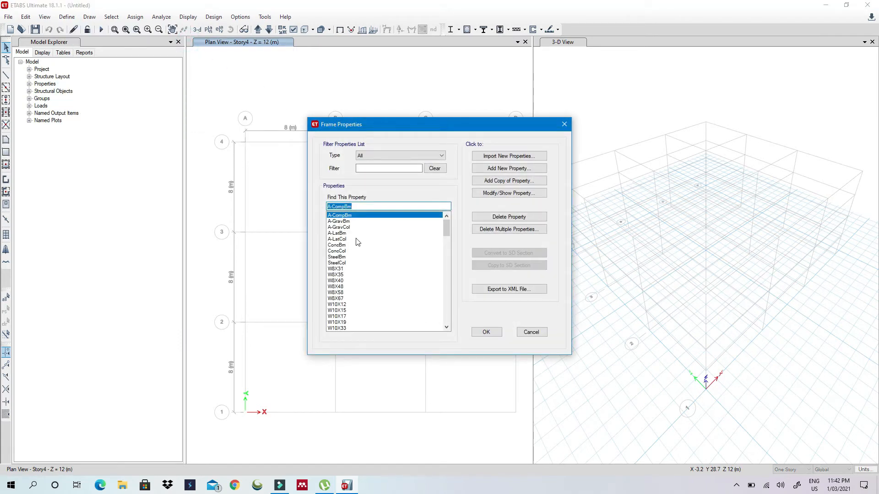
Rename the ConcCol column section to C300x300 Concrete
left_click(337, 251)
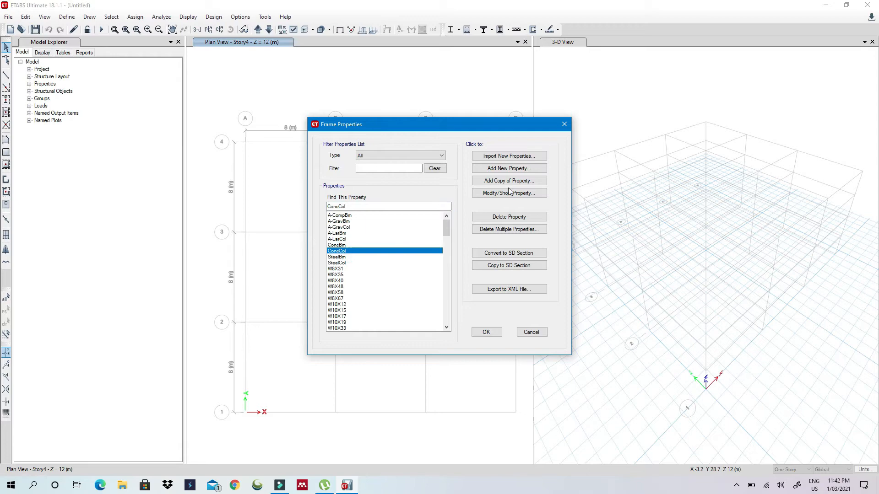
left_click(508, 193)
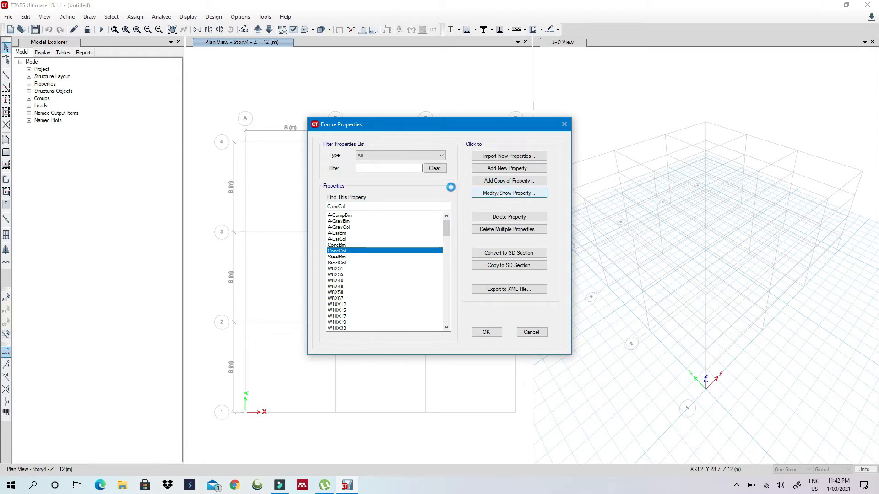
left_click(508, 194)
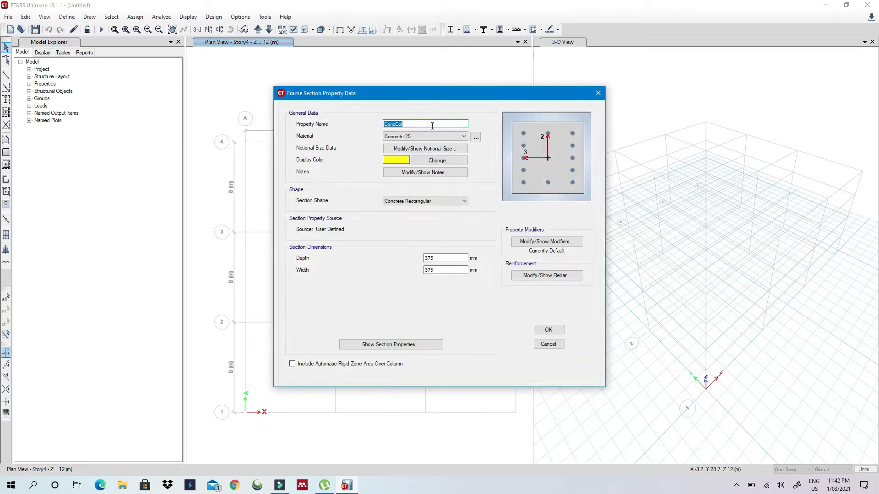
type("C")
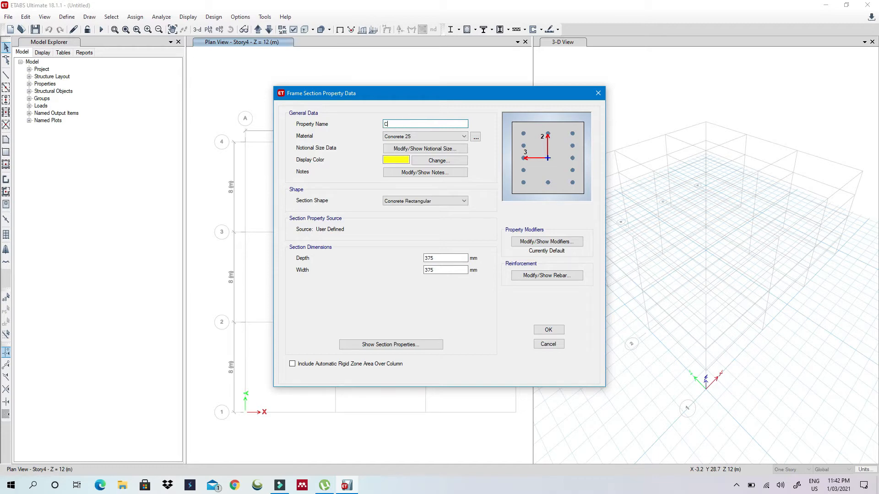
type("300")
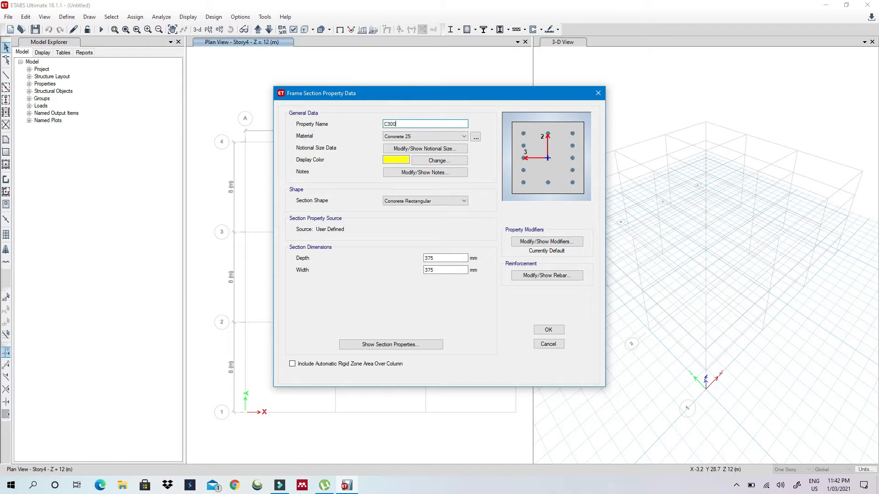
type("x300 Concrete")
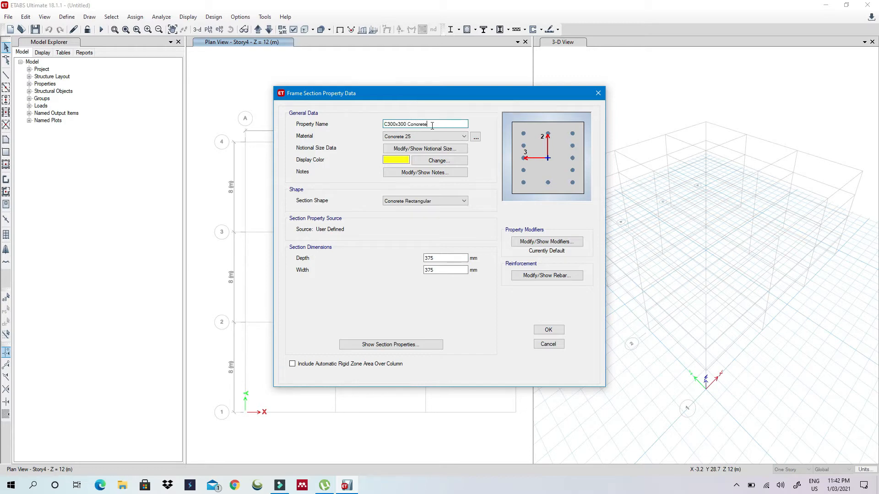
Set the column section depth and width both to 300 mm
left_click(445, 258)
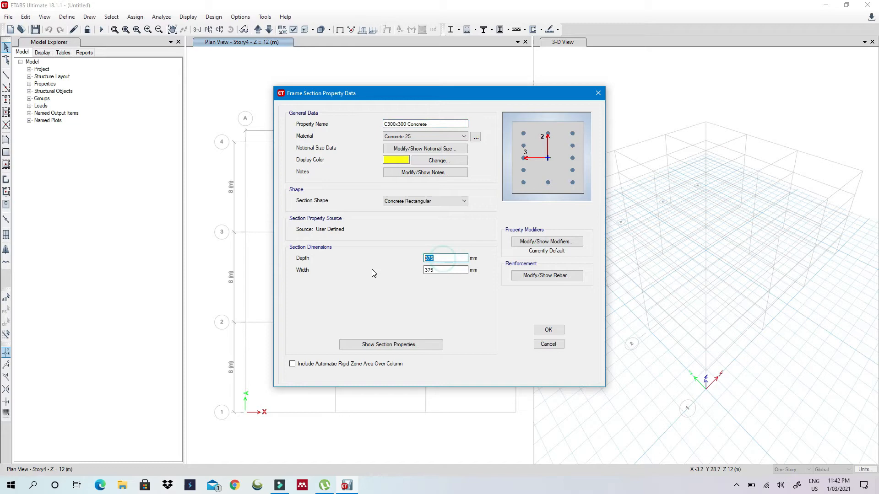
type("300")
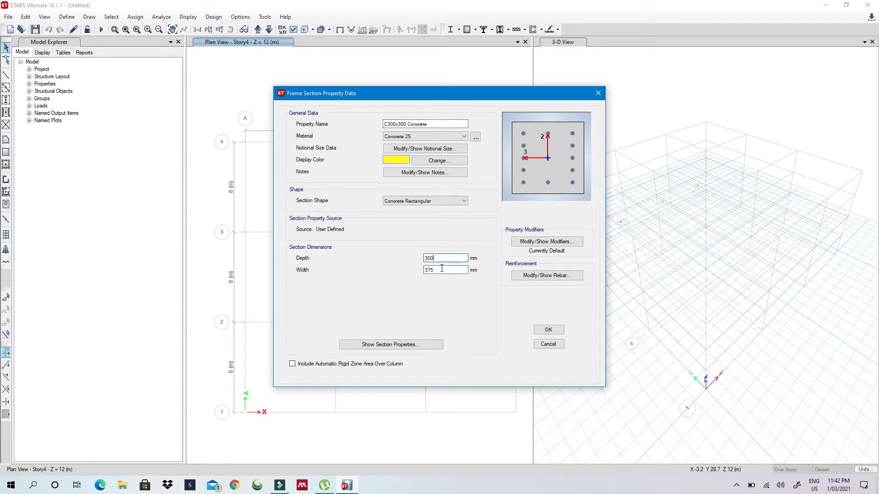
type("300")
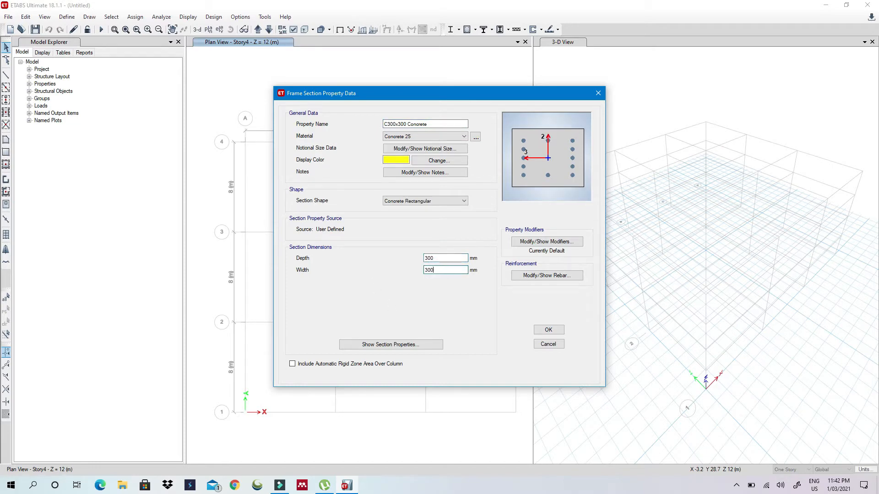
Save C300x300 Concrete and add a copied column section named C300x200
left_click(548, 343)
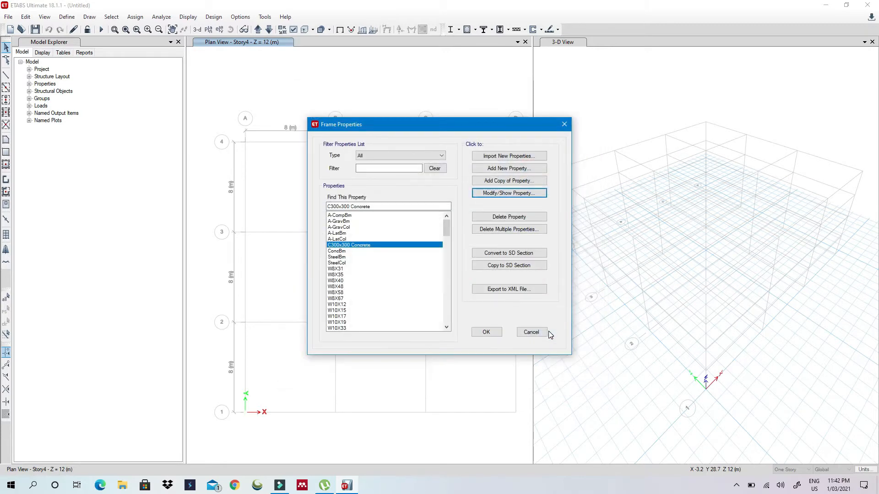
mouse_move(508, 181)
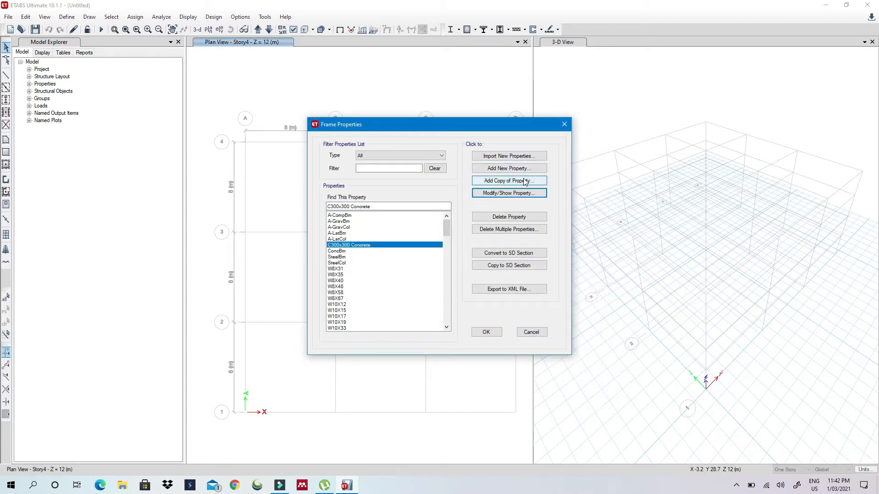
left_click(508, 181)
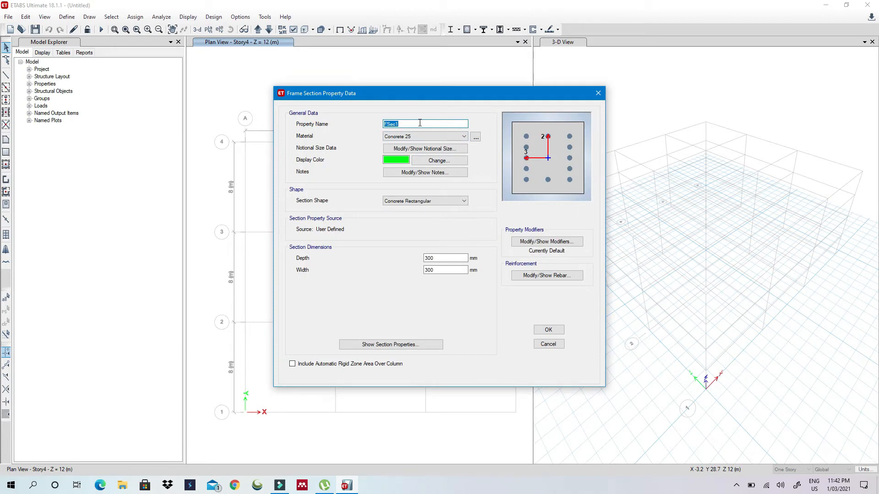
type("C")
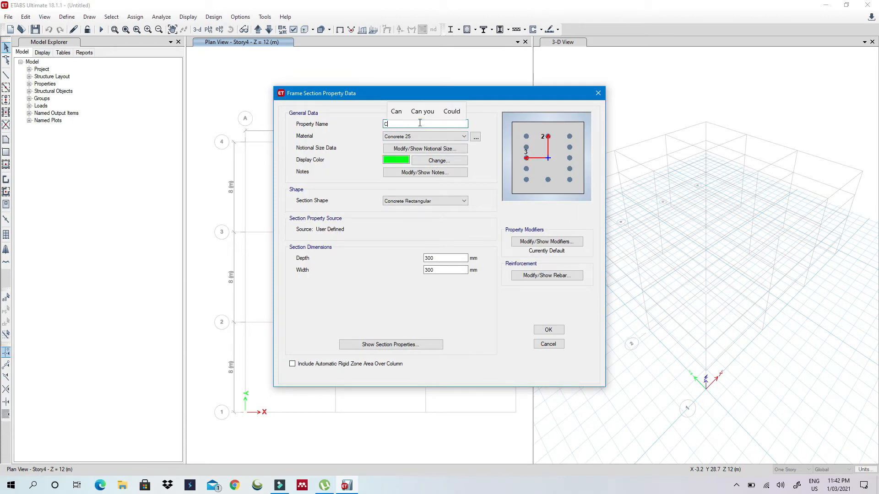
type("300x200")
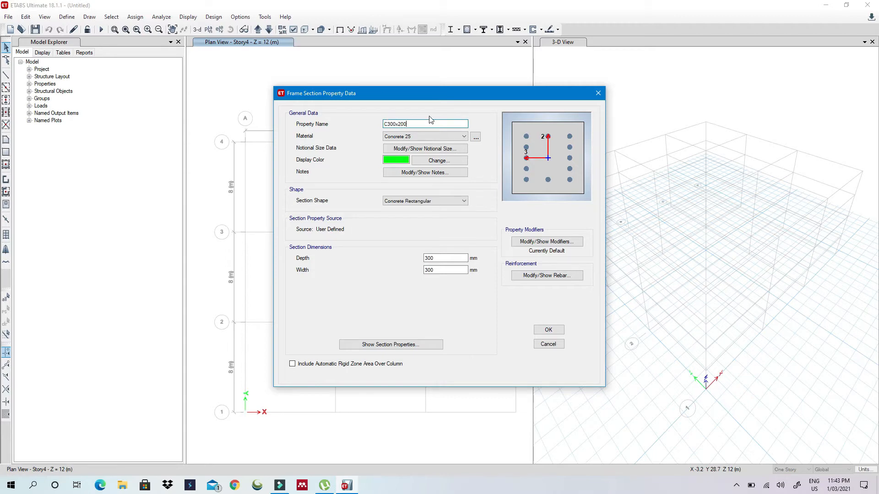
mouse_move(548, 329)
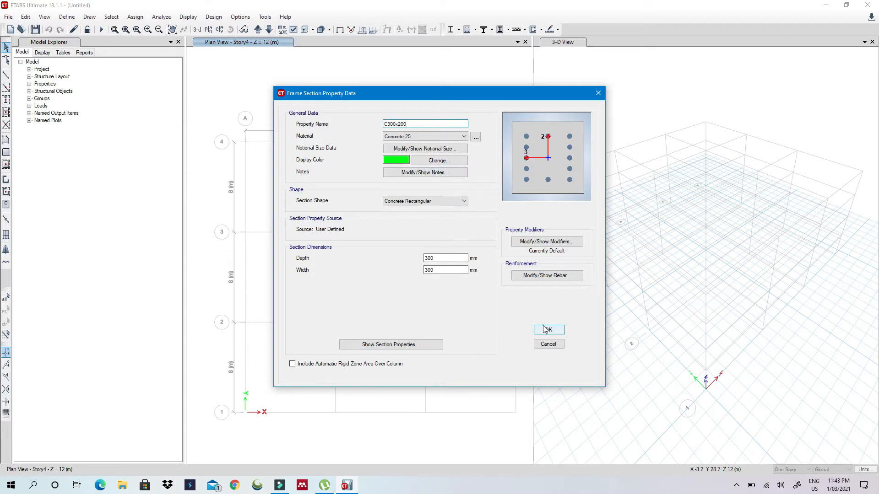
left_click(549, 330)
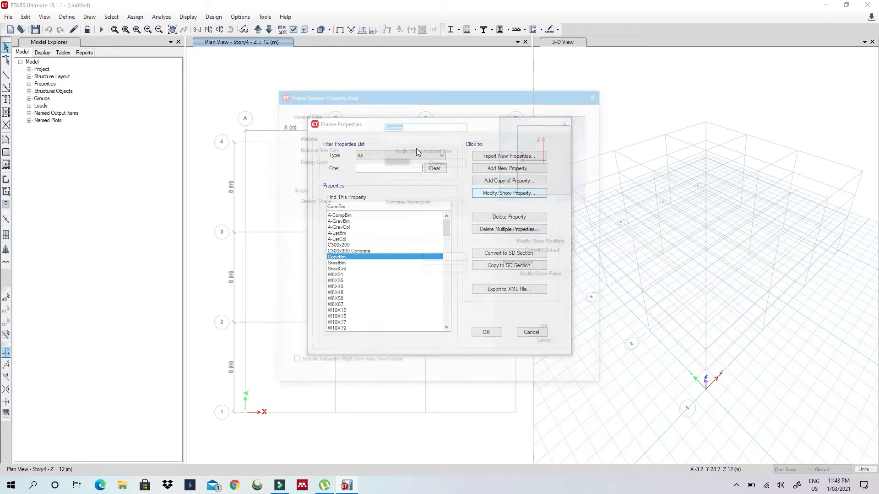
Rename ConcBm to Beam 500x250 Concrete sized 500 by 250 mm and confirm it
left_click(509, 193)
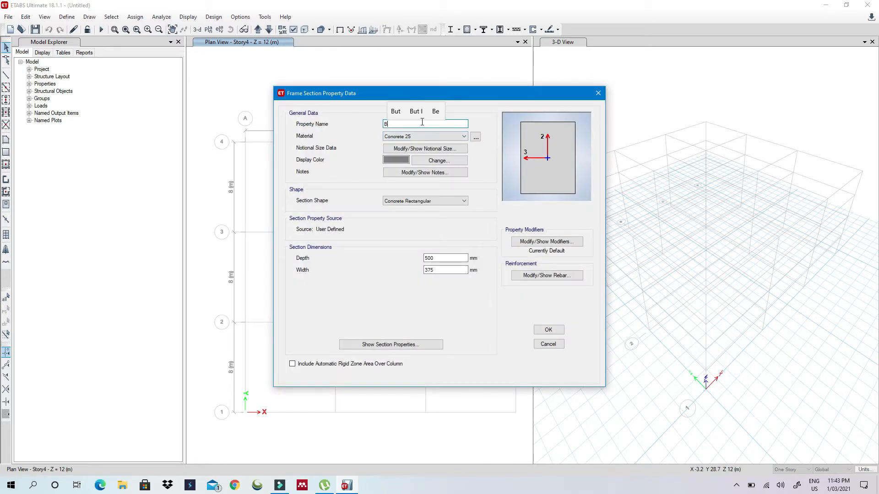
type("Beam 500x250")
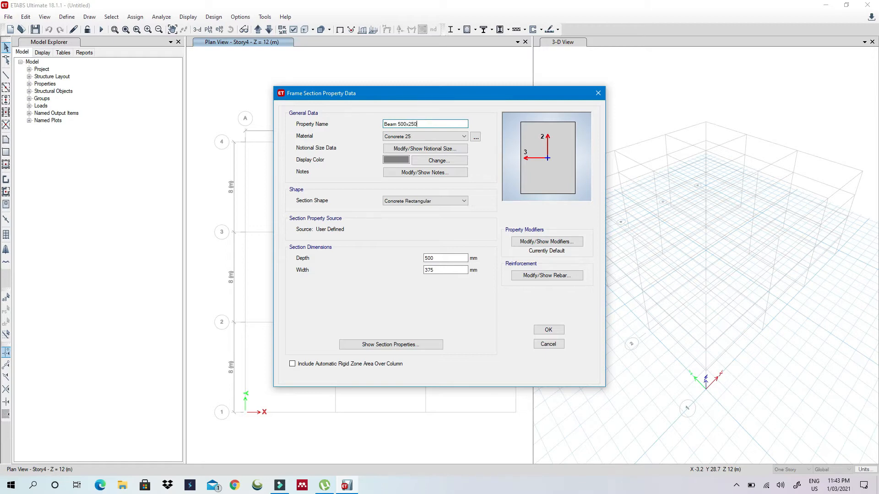
type("Concrete")
left_click(446, 270)
type("2")
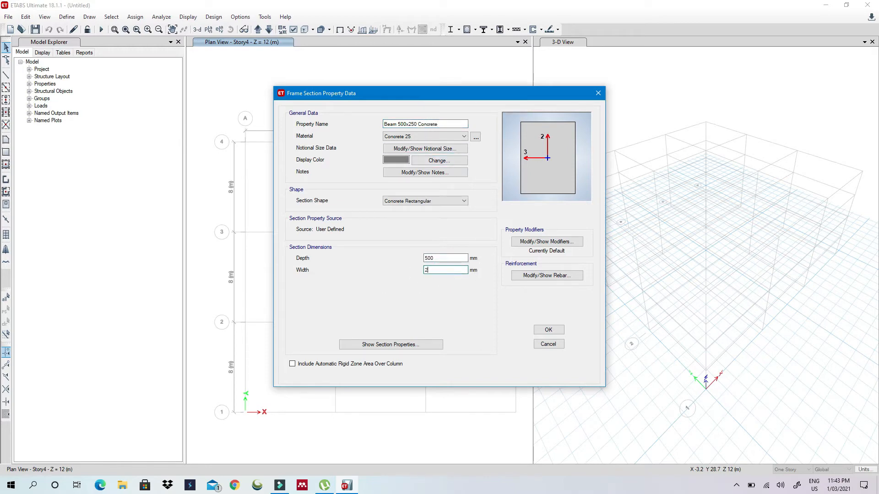
type("50")
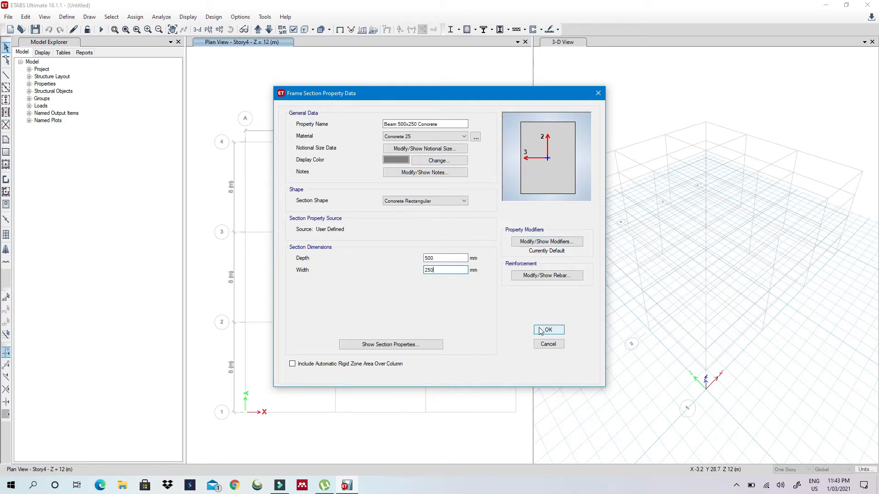
left_click(548, 330)
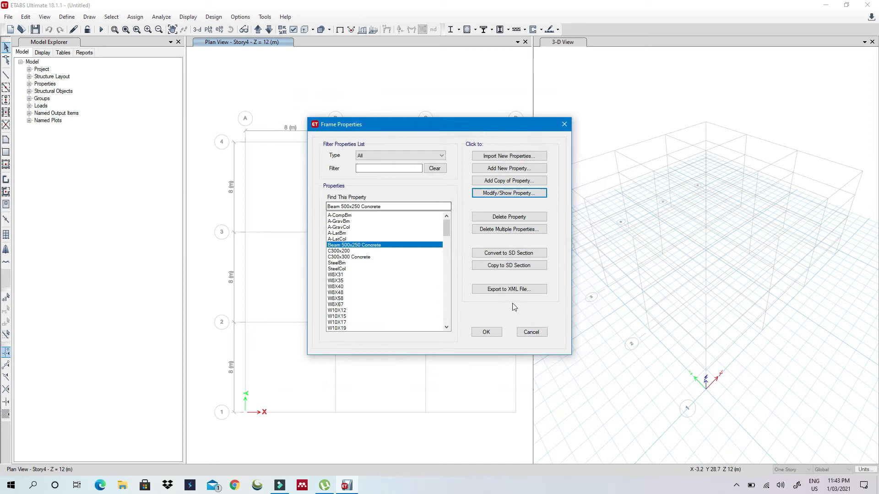
Accept all frame section definitions and close Frame Properties
left_click(486, 331)
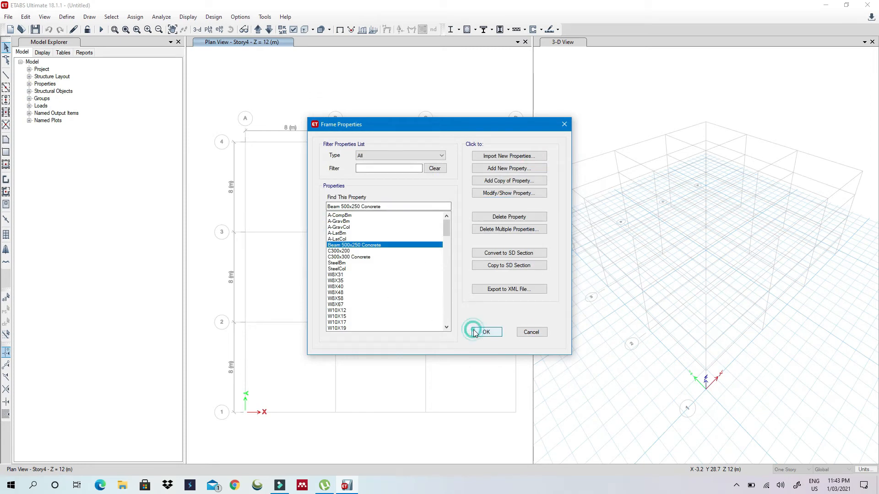
left_click(485, 332)
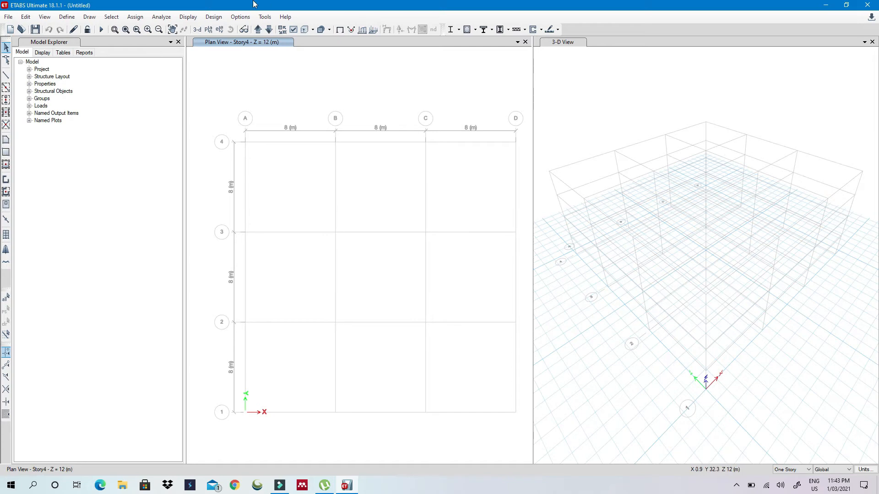
mouse_move(363, 164)
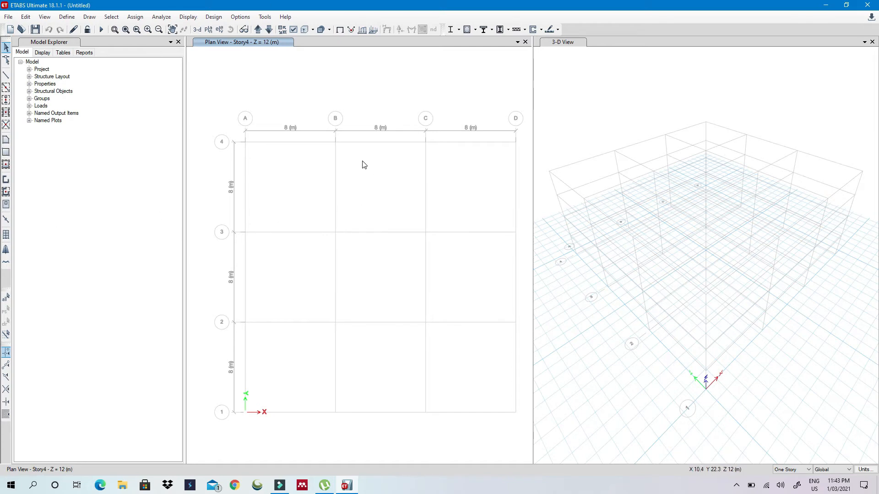
mouse_move(219, 163)
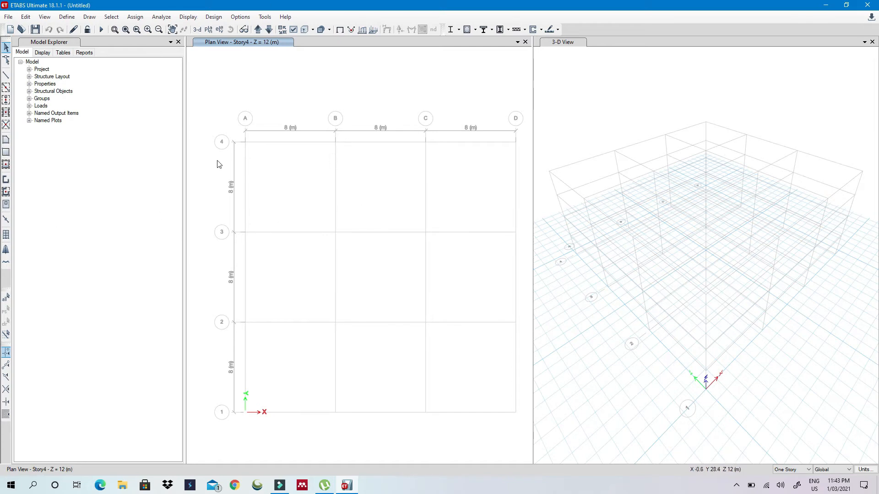
Bring up the Save Model File As dialog via File > Save As
left_click(44, 16)
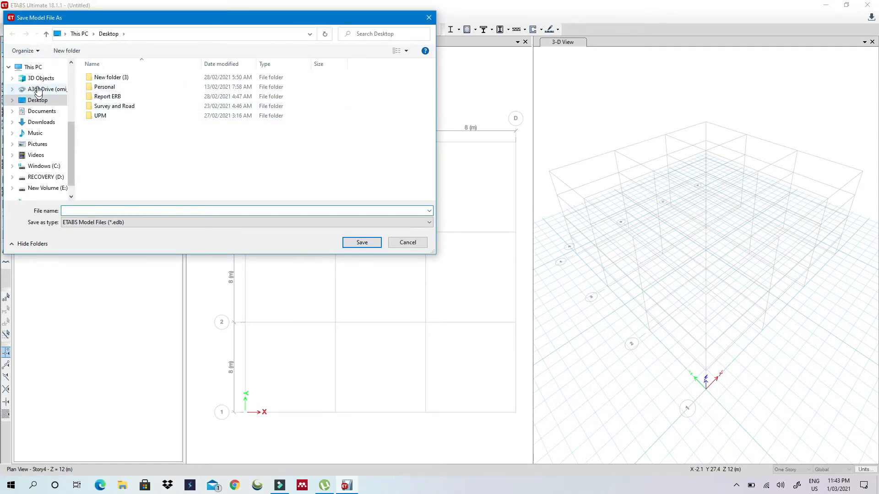
Save the model as Youtube in Documents > Etabs Models
left_click(41, 111)
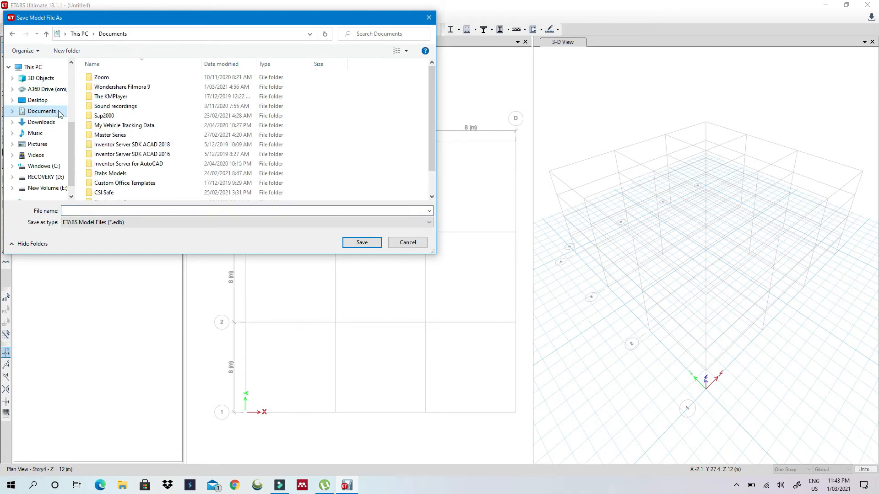
left_click(110, 173)
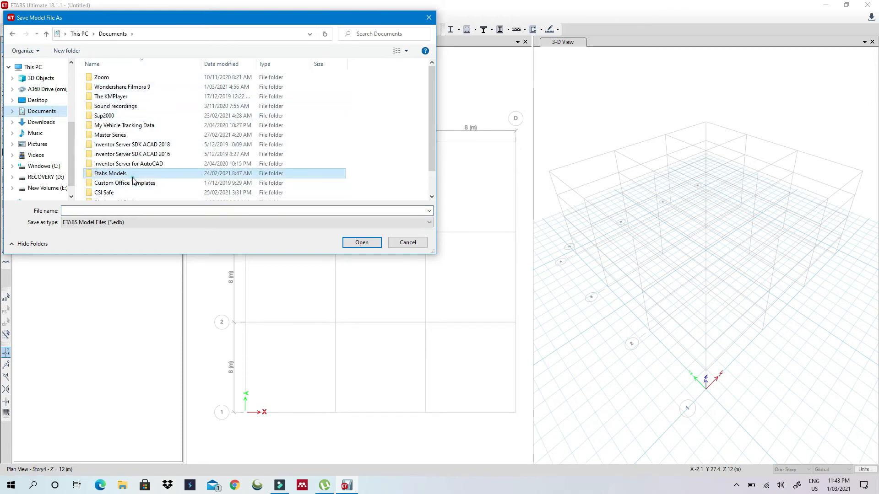
double_click(111, 173)
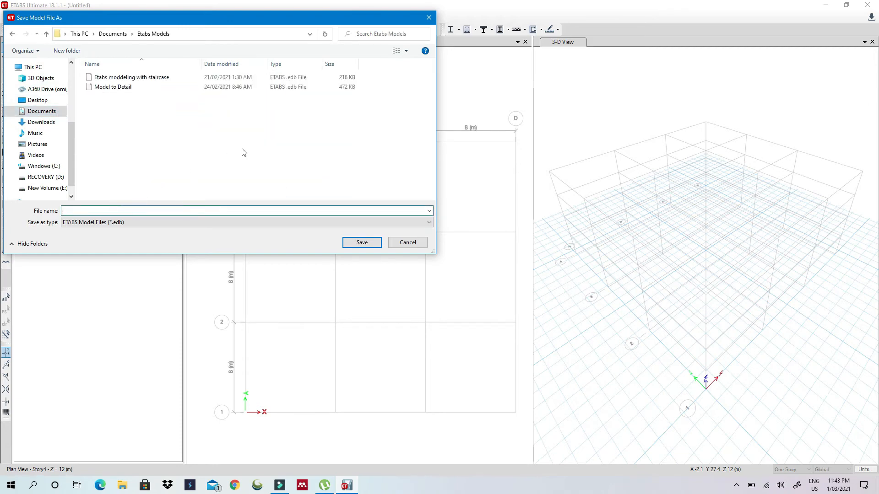
type("Youtube")
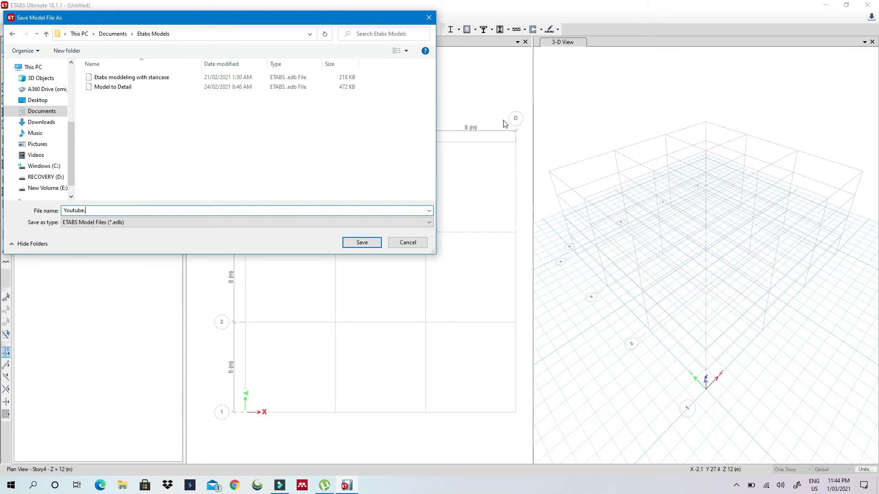
left_click(362, 242)
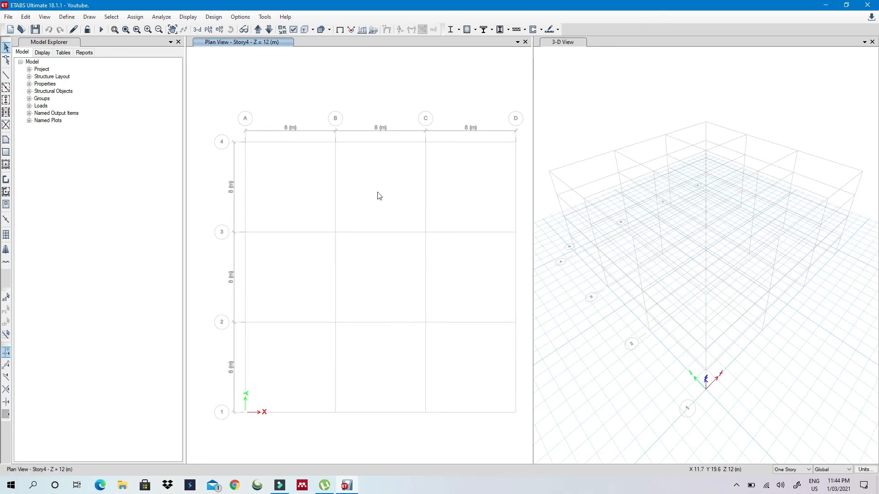
mouse_move(558, 196)
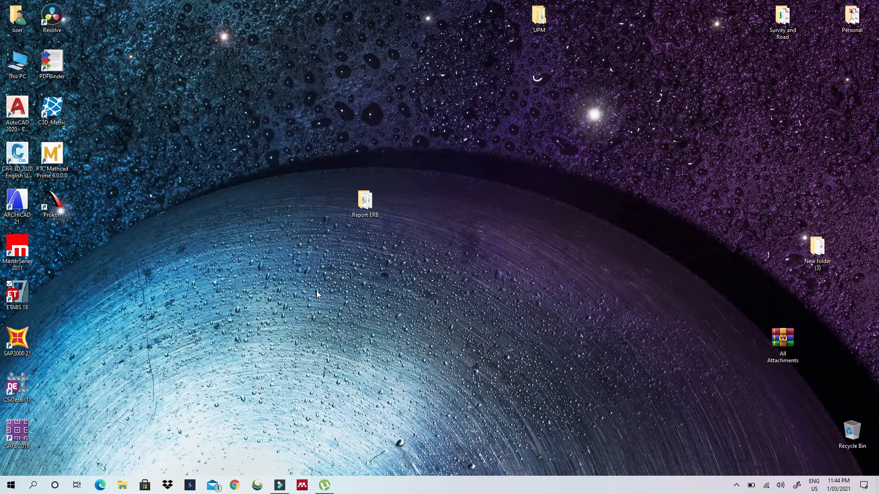
mouse_move(253, 315)
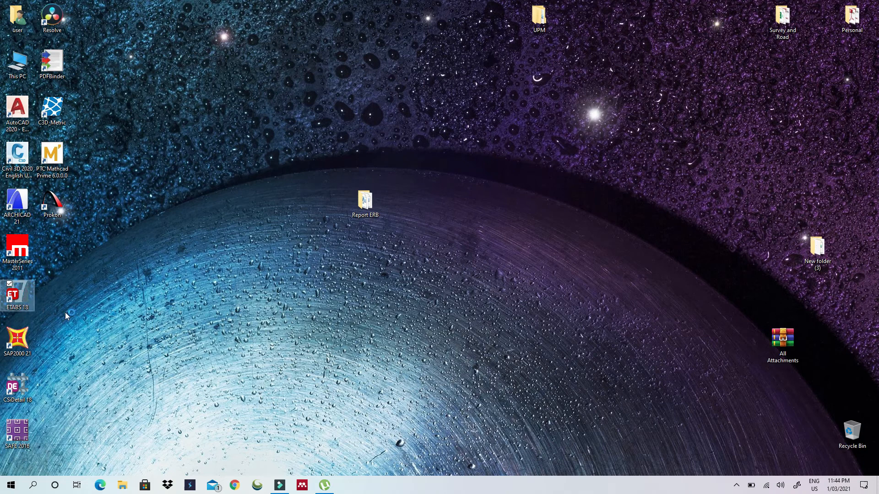
Launch ETABS 18 from the desktop shortcut
double_click(17, 291)
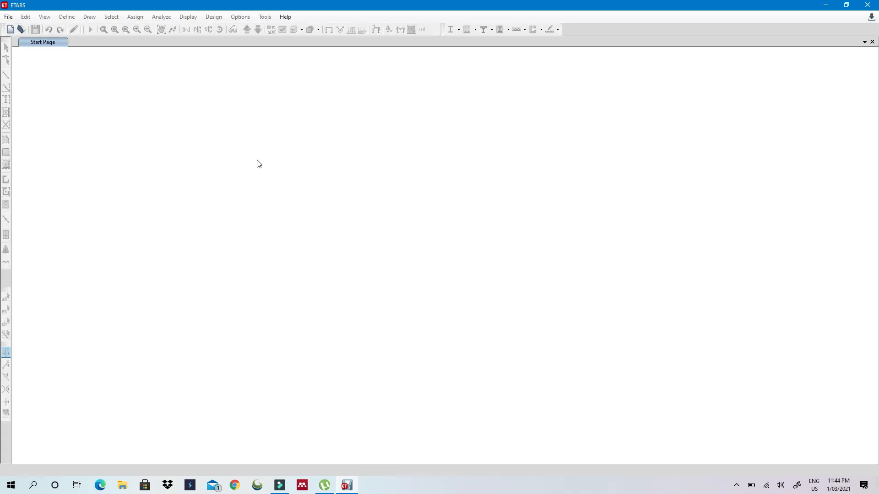
Create a new model using settings from the saved Youtube model file
left_click(43, 42)
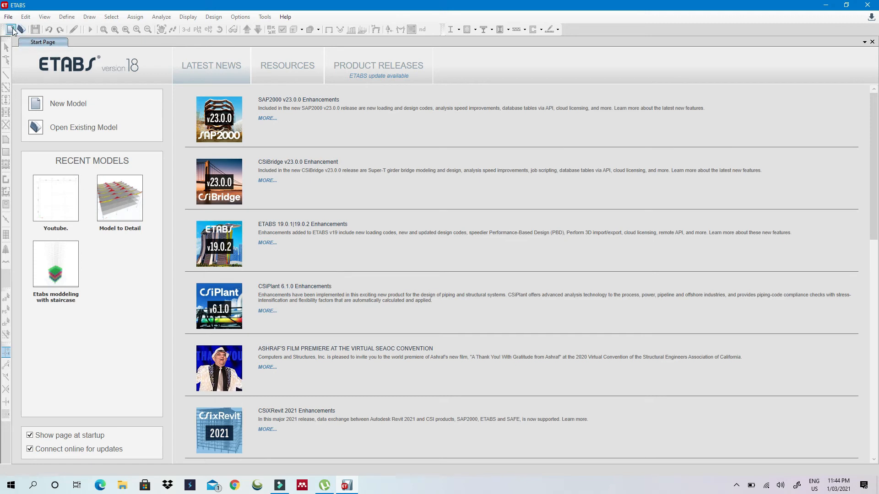
mouse_move(10, 29)
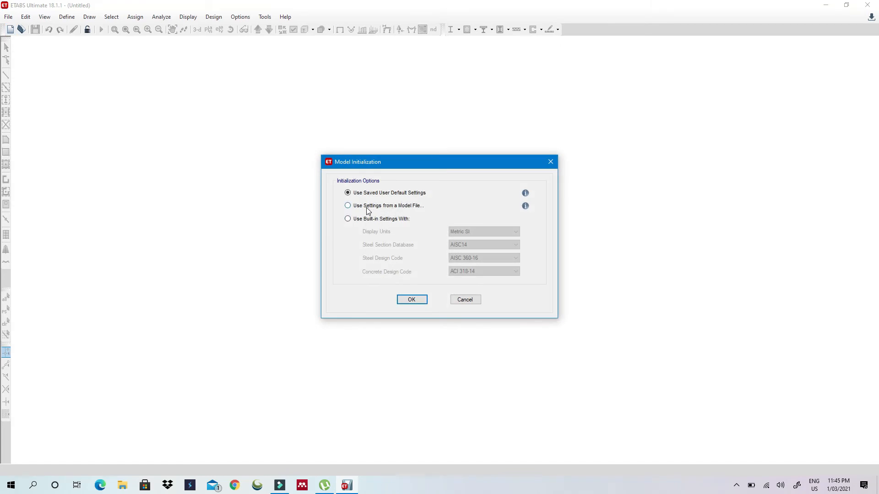
left_click(348, 205)
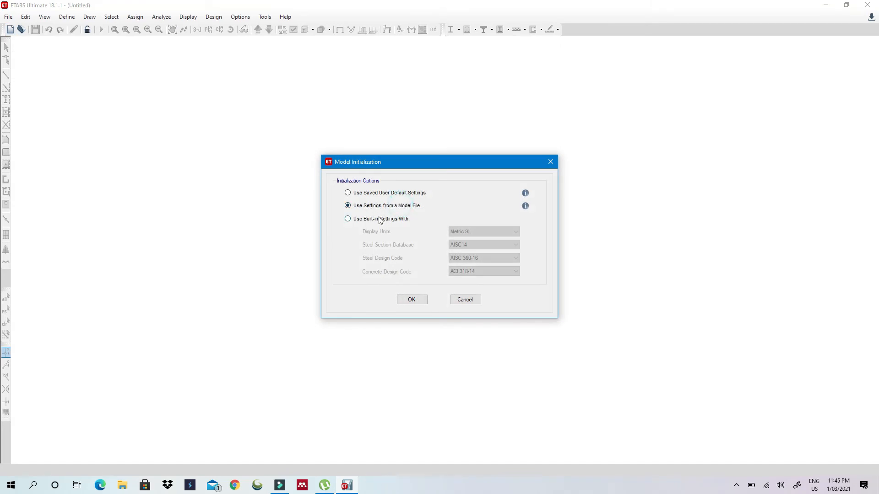
left_click(411, 300)
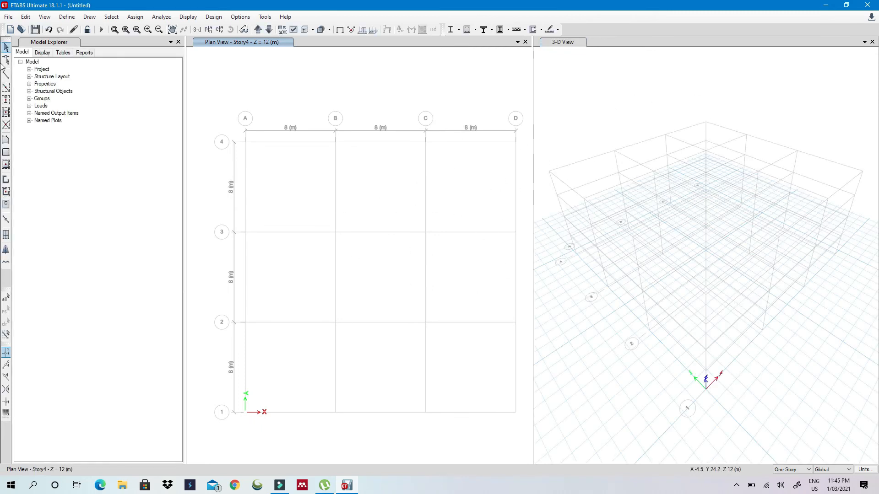
left_click(66, 16)
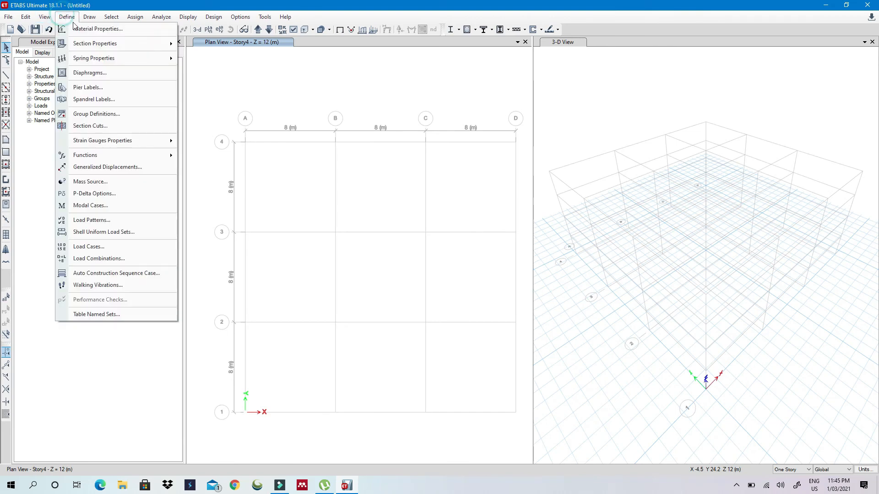
left_click(98, 28)
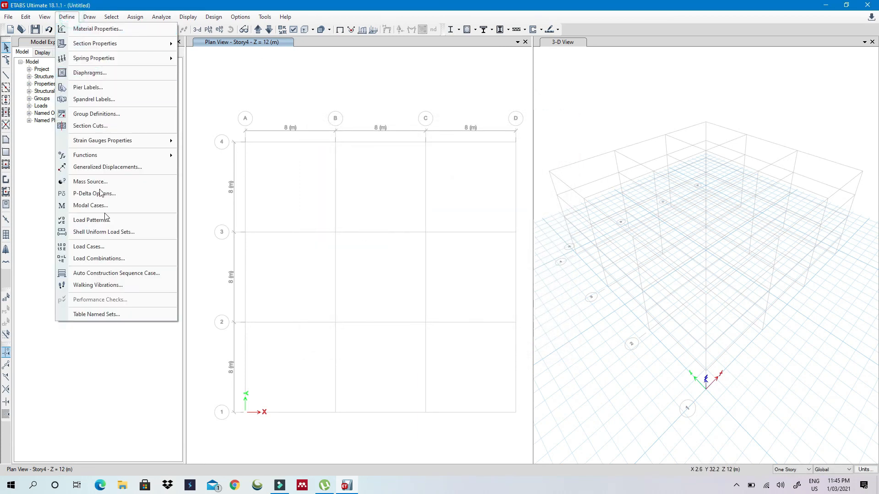
mouse_move(116, 273)
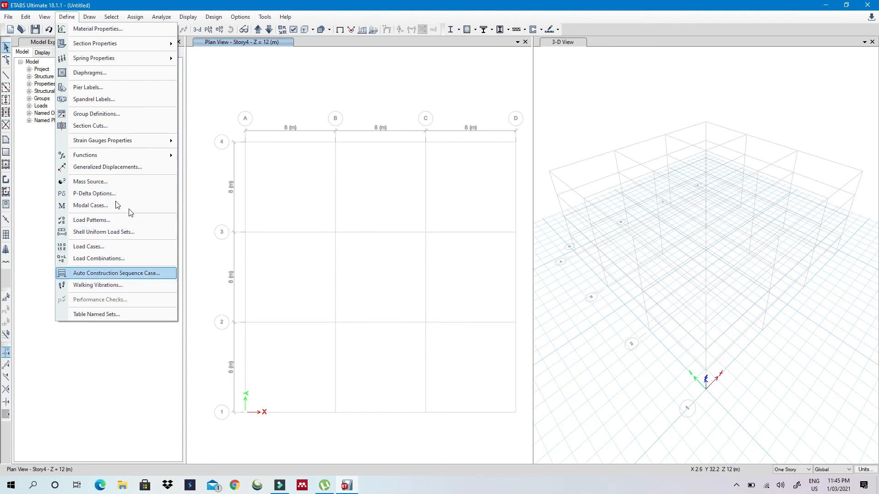
mouse_move(92, 220)
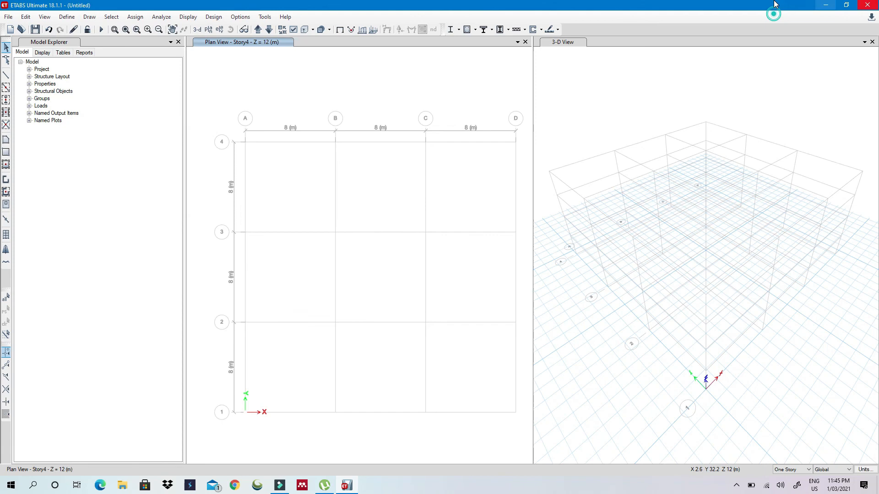
mouse_move(260, 137)
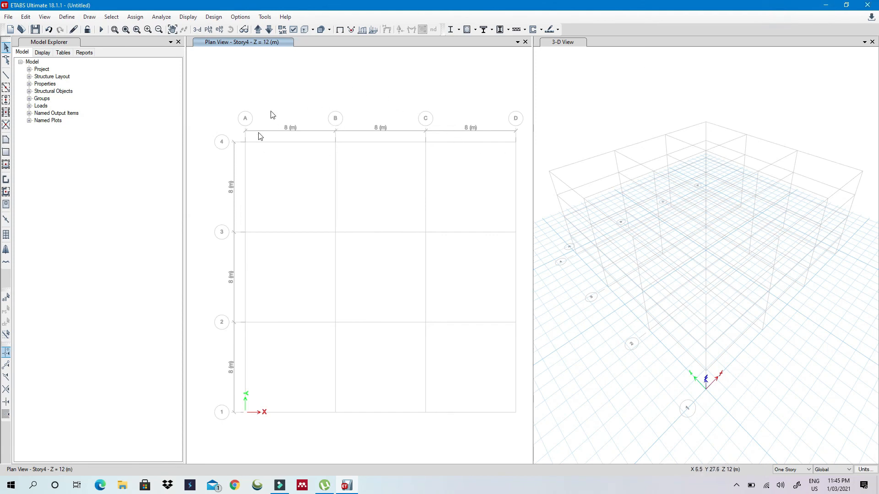
mouse_move(324, 88)
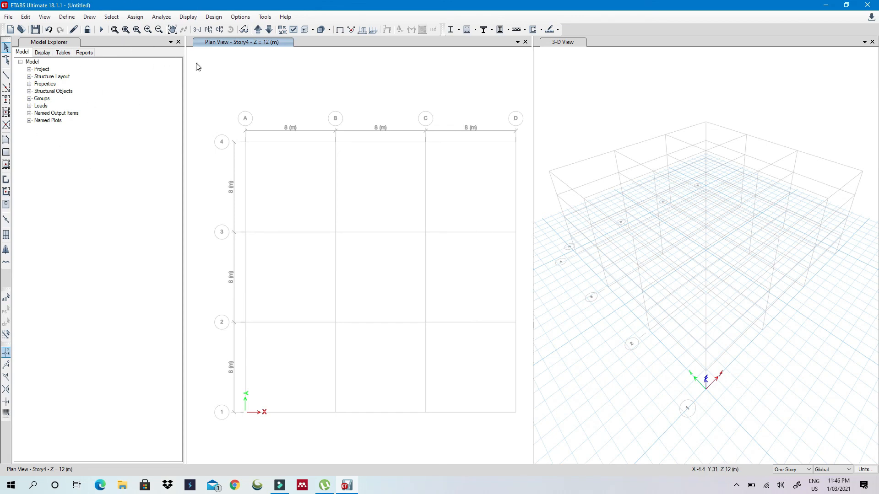
mouse_move(203, 78)
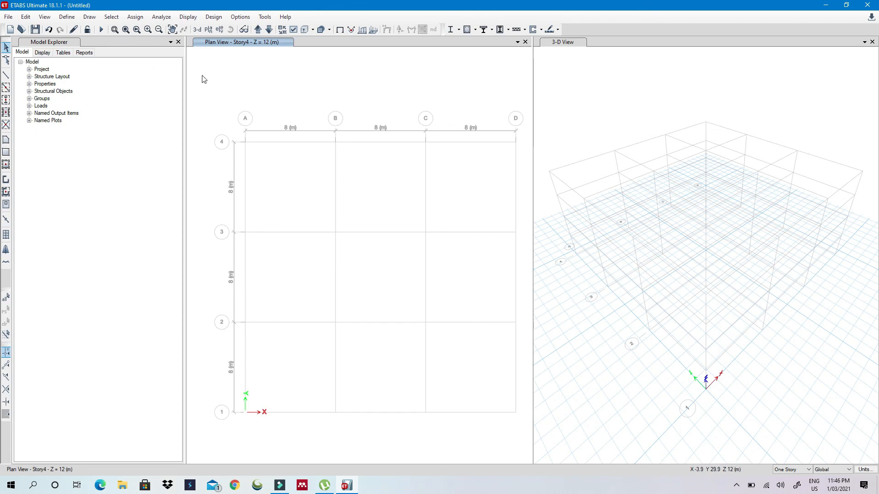
mouse_move(170, 92)
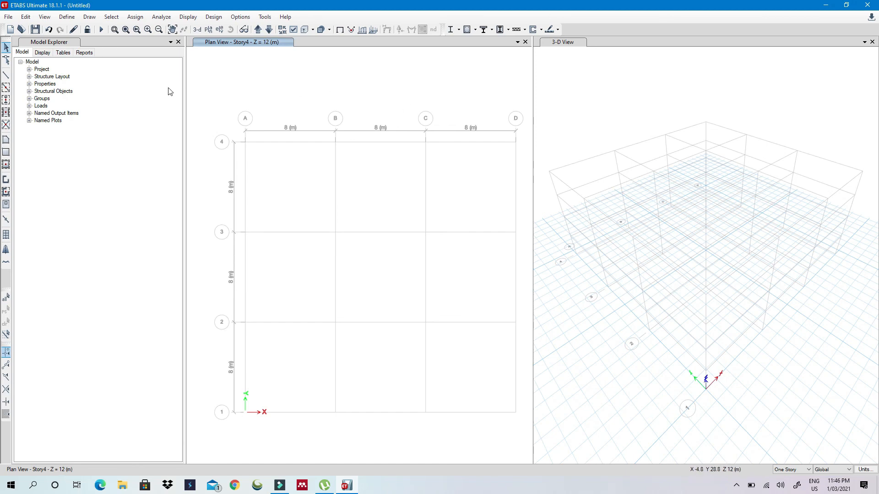